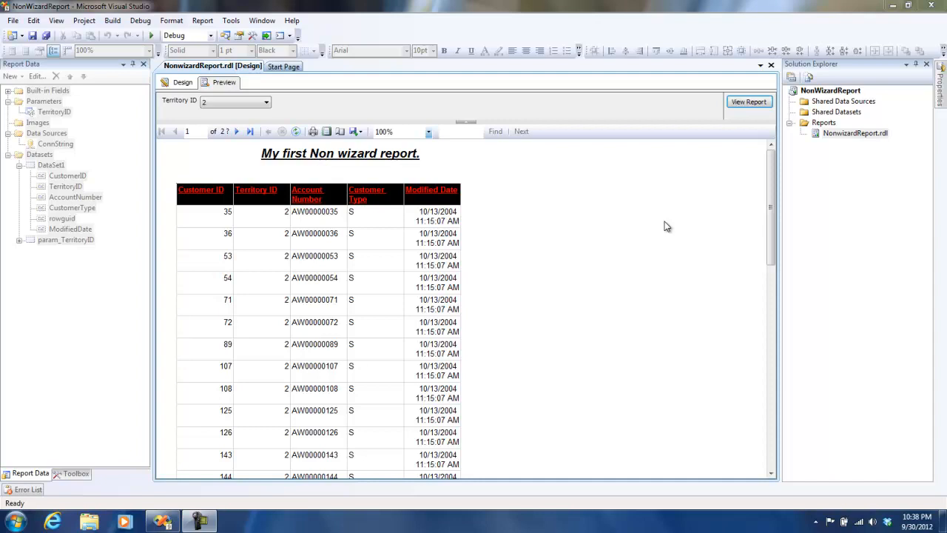
pyautogui.moveTo(183, 121)
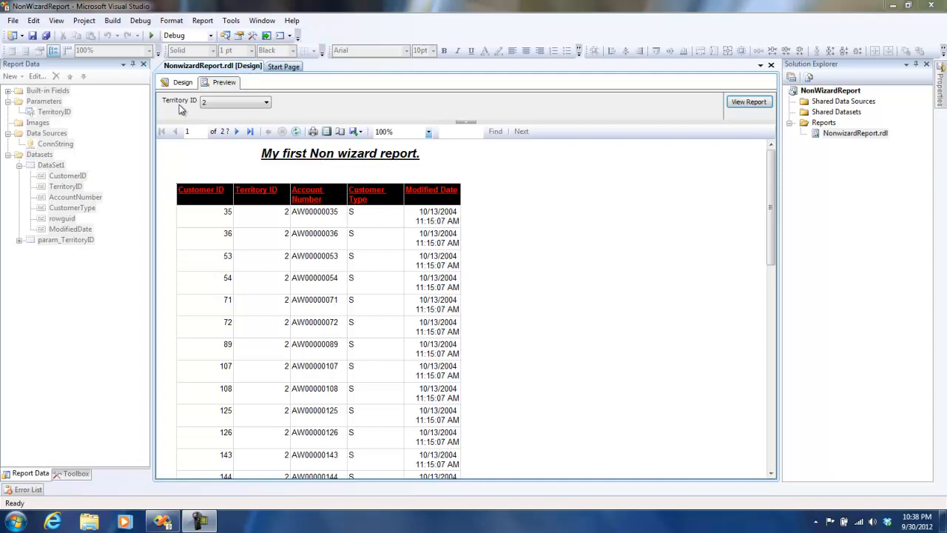
pyautogui.moveTo(185, 161)
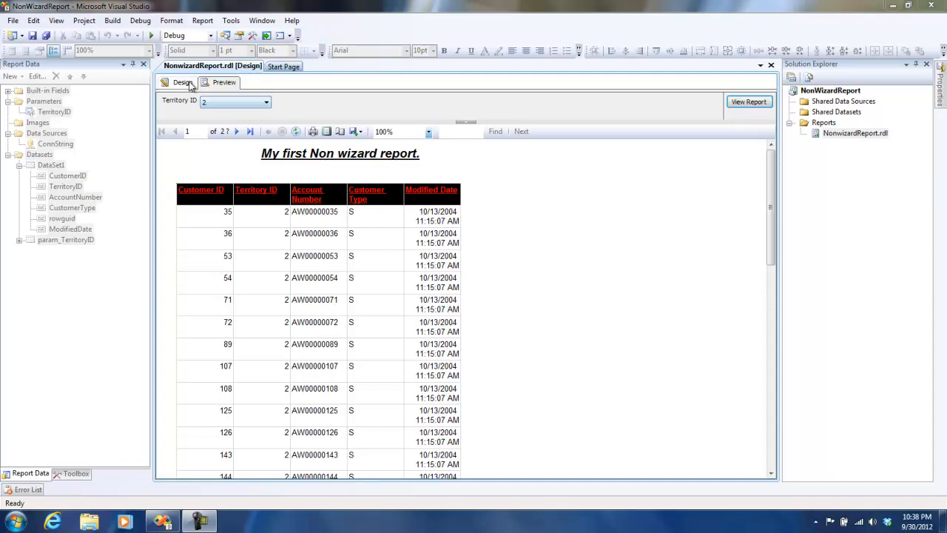
# - Return the report to design view so a new dataset can be added
pyautogui.click(179, 83)
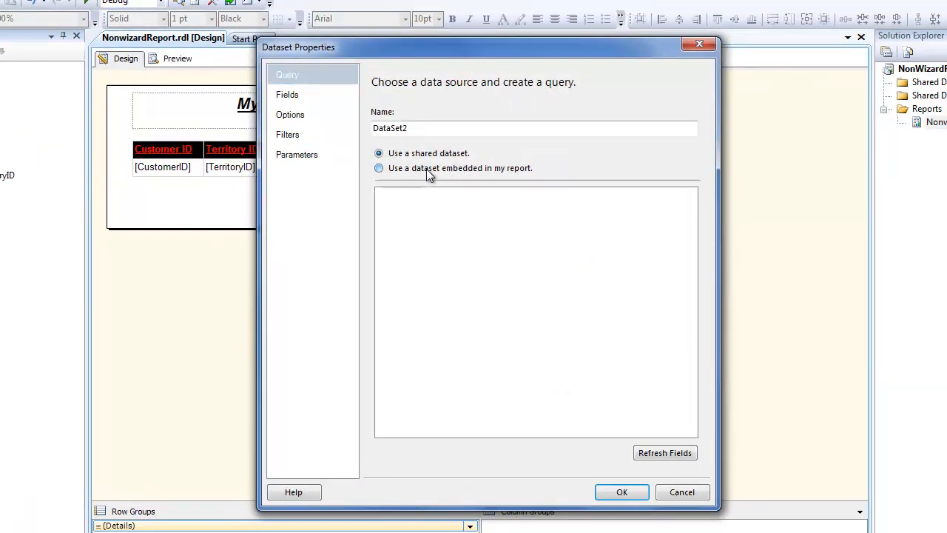
# - Embed DataSet2 on ConnString and build a CustomerID query on Sales.Customer in Query Designer
pyautogui.click(379, 168)
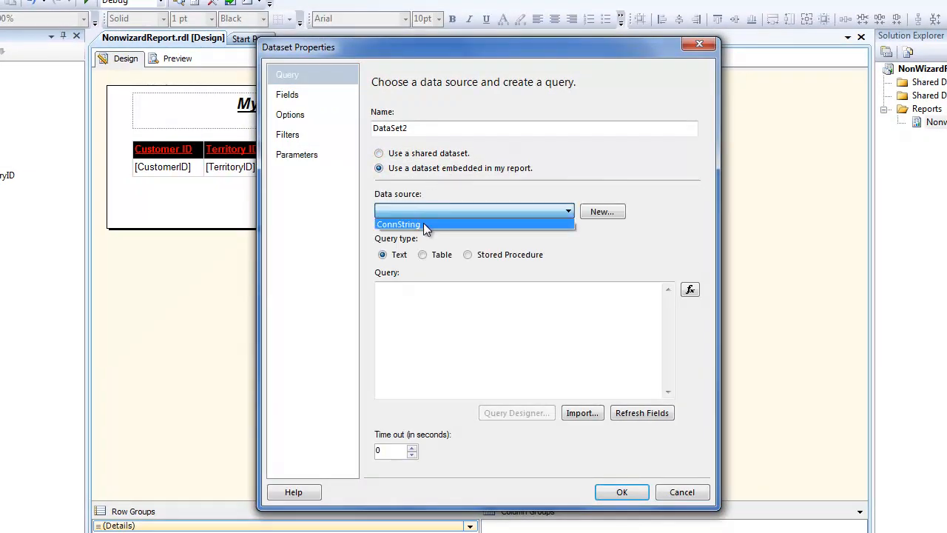
pyautogui.click(398, 225)
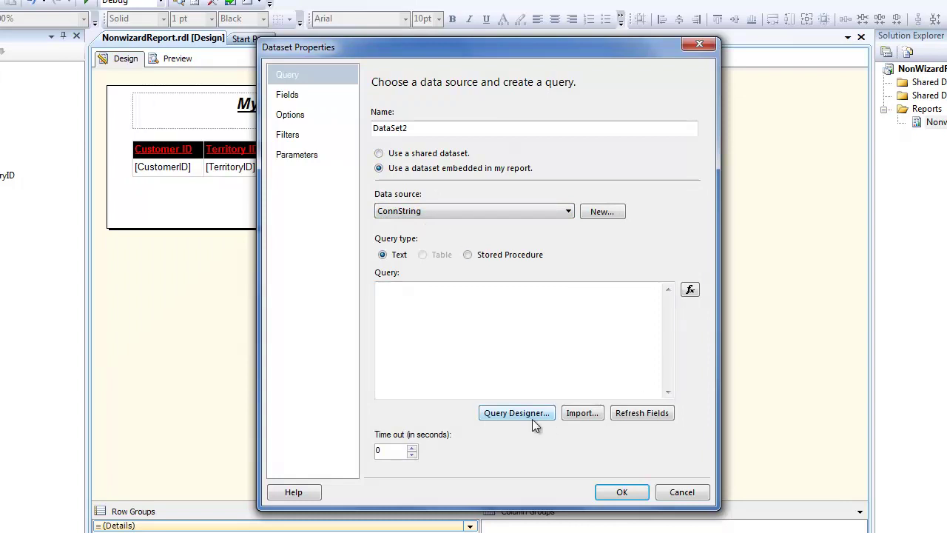
pyautogui.click(517, 411)
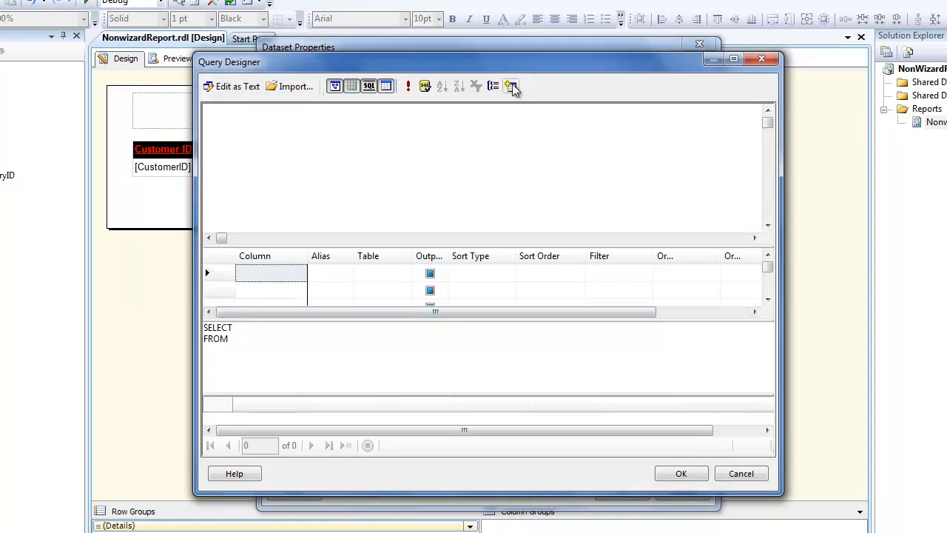
pyautogui.click(512, 86)
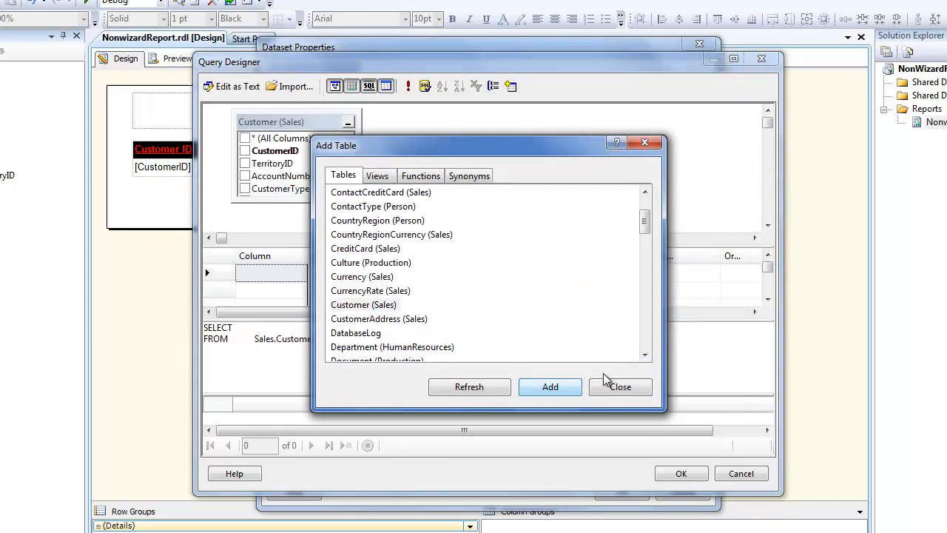
pyautogui.click(622, 387)
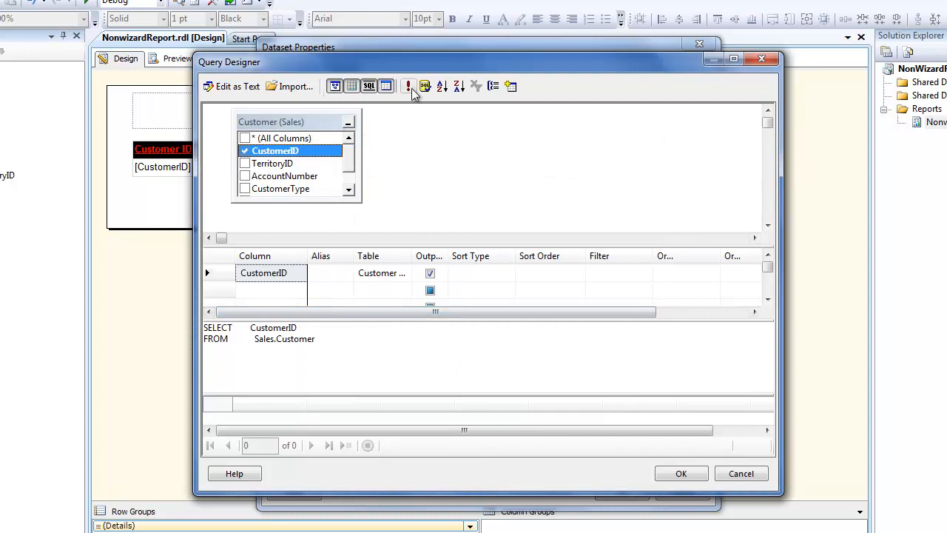
pyautogui.click(408, 86)
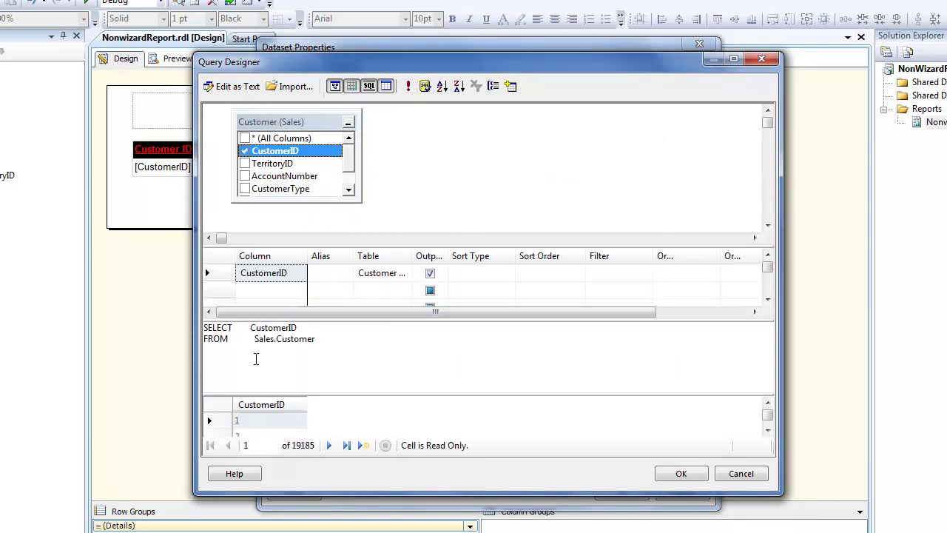
# - Limit the query to TOP 150 rows, rerun it and accept it for DataSet2
pyautogui.write('top 150')
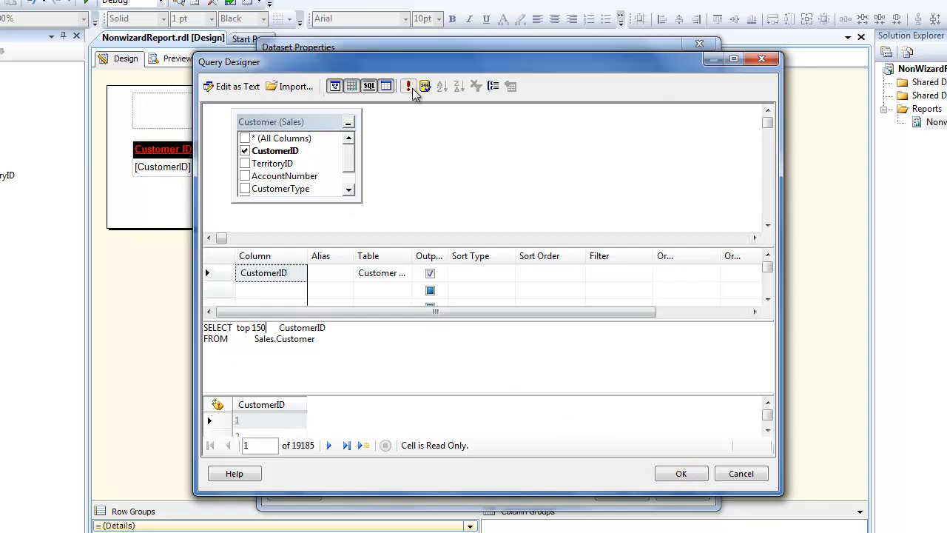
pyautogui.click(425, 86)
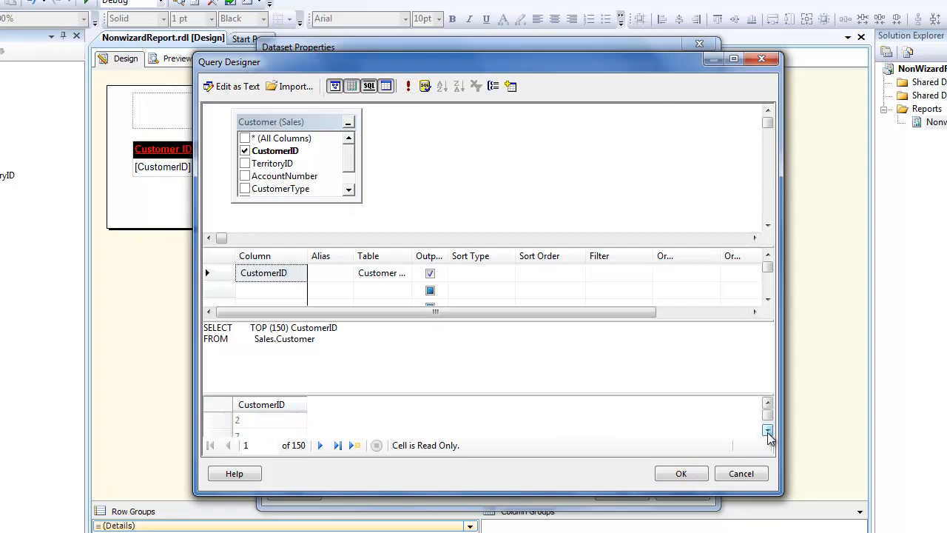
pyautogui.click(766, 431)
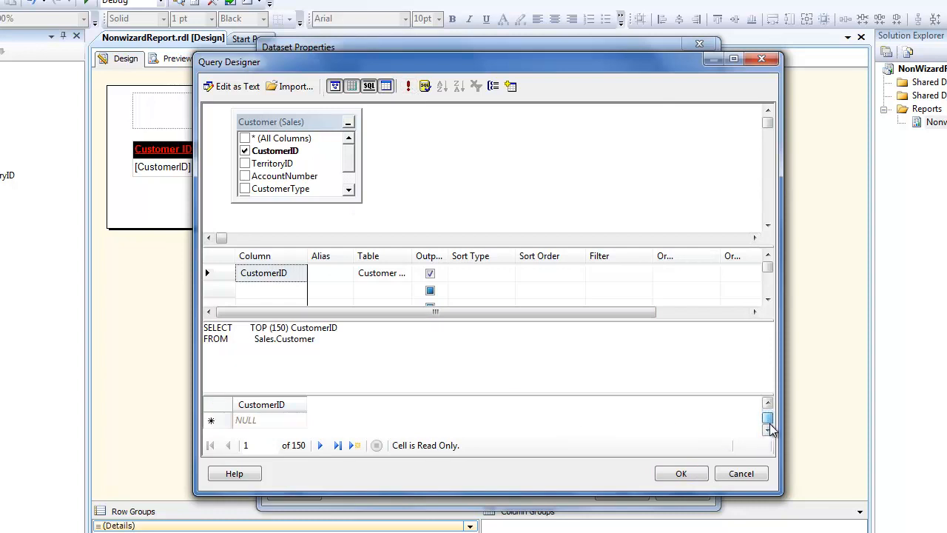
pyautogui.click(680, 474)
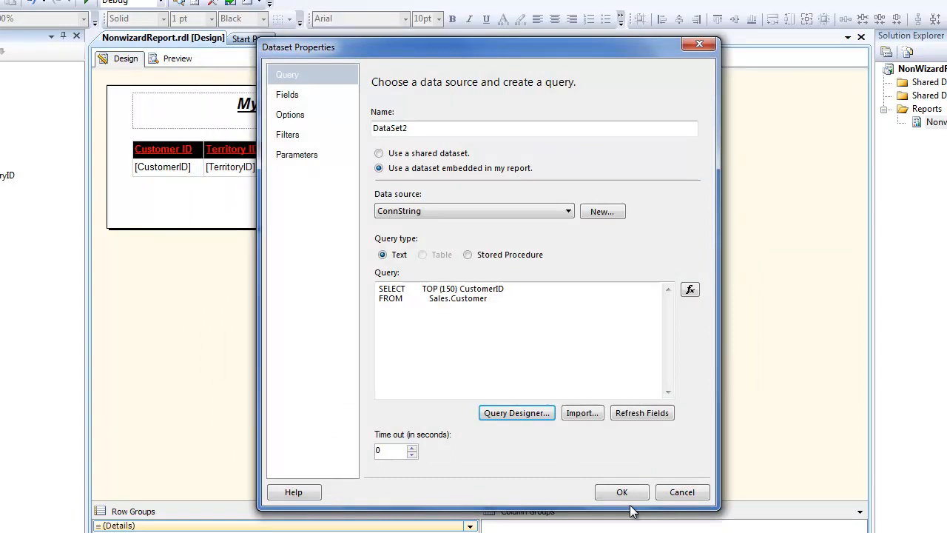
# - Save DataSet2 and bring up param_TerritoryID's dataset properties
pyautogui.click(622, 492)
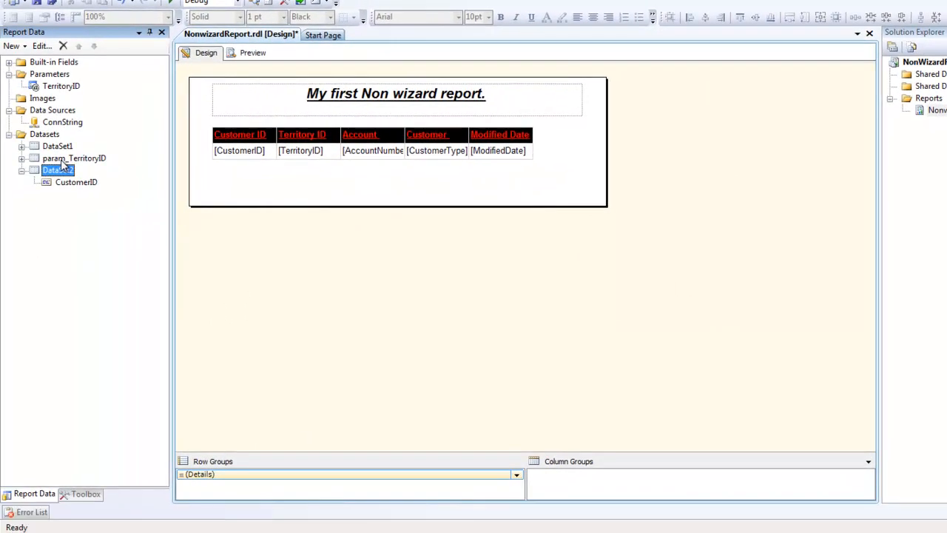
pyautogui.doubleClick(74, 156)
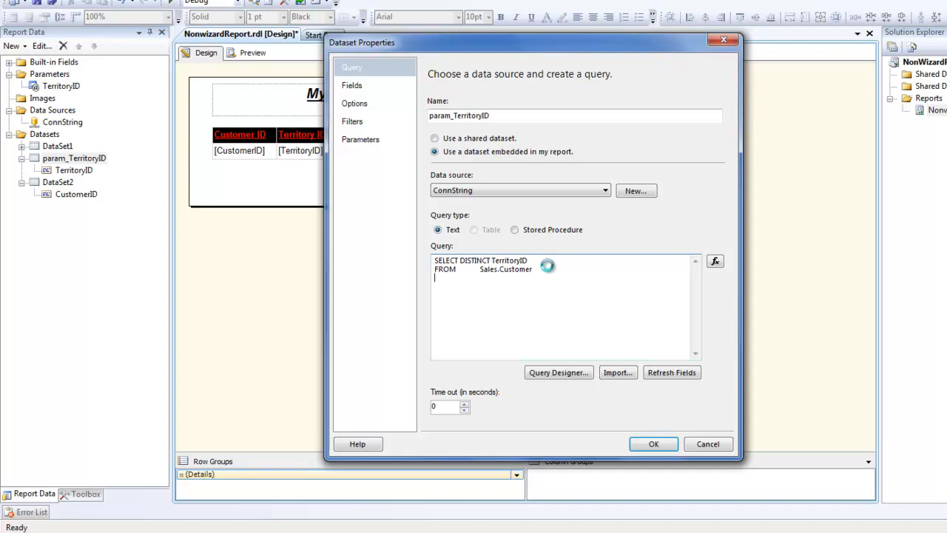
pyautogui.write('Hwre')
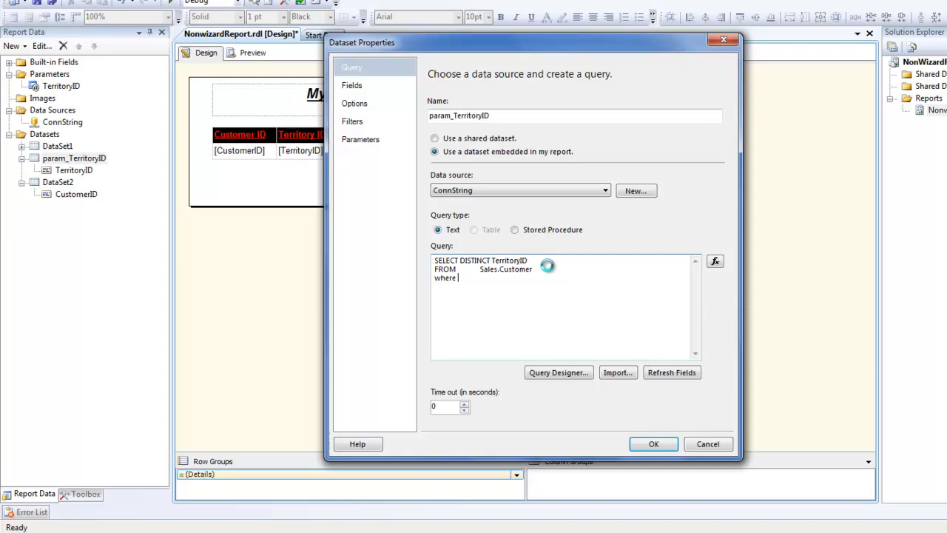
pyautogui.write('customer')
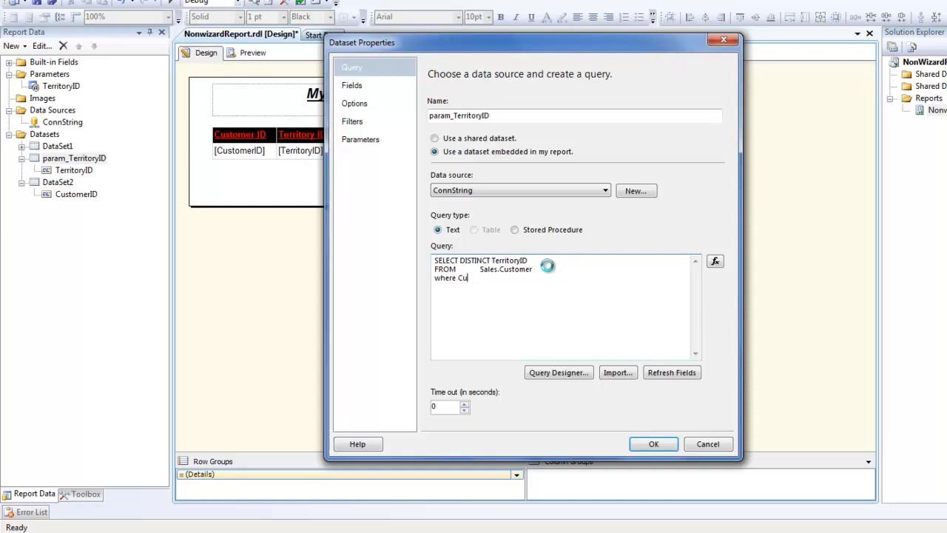
pyautogui.write('stomerID =')
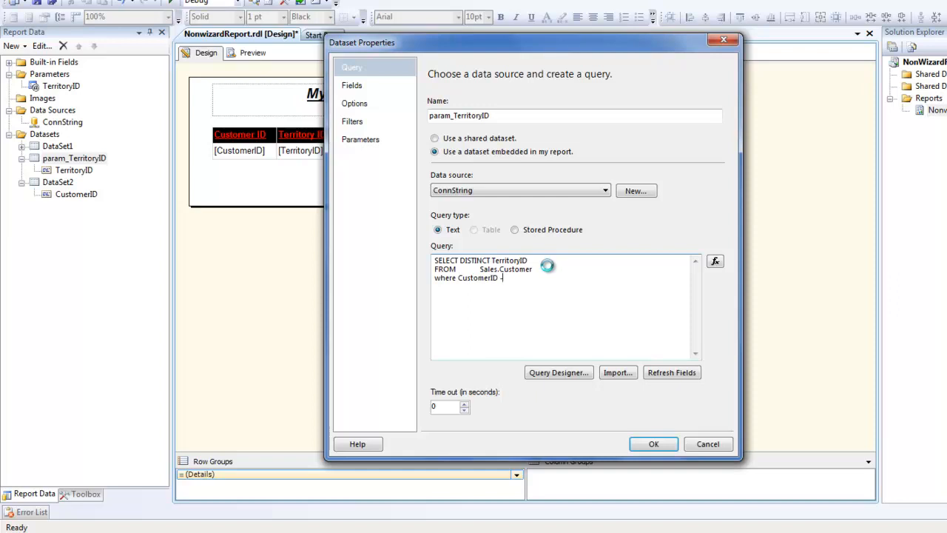
pyautogui.write('= @')
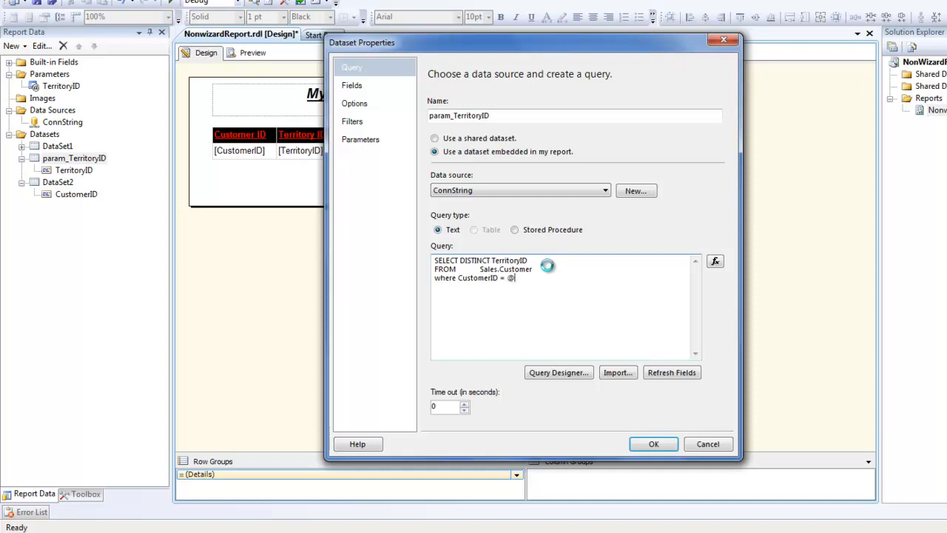
pyautogui.write('Customer')
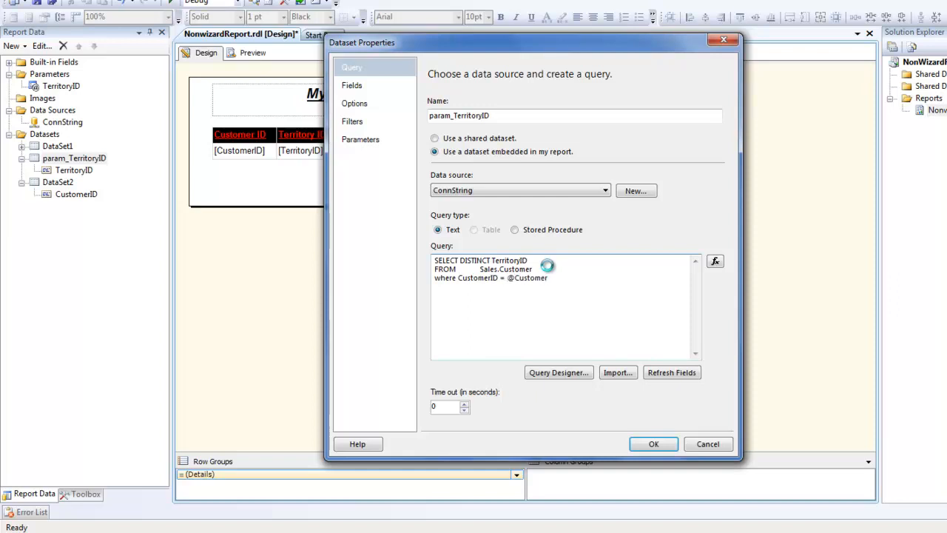
pyautogui.write('ID')
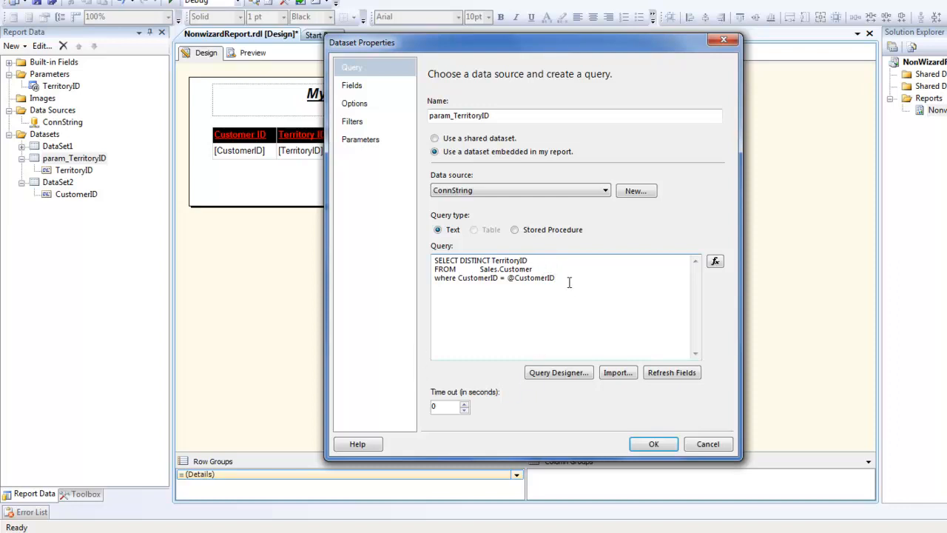
pyautogui.doubleClick(523, 278)
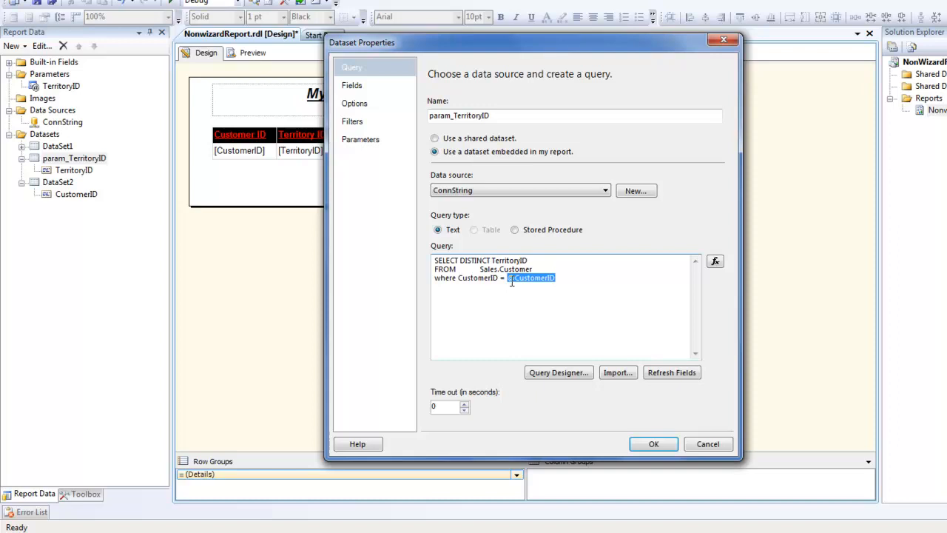
pyautogui.click(563, 290)
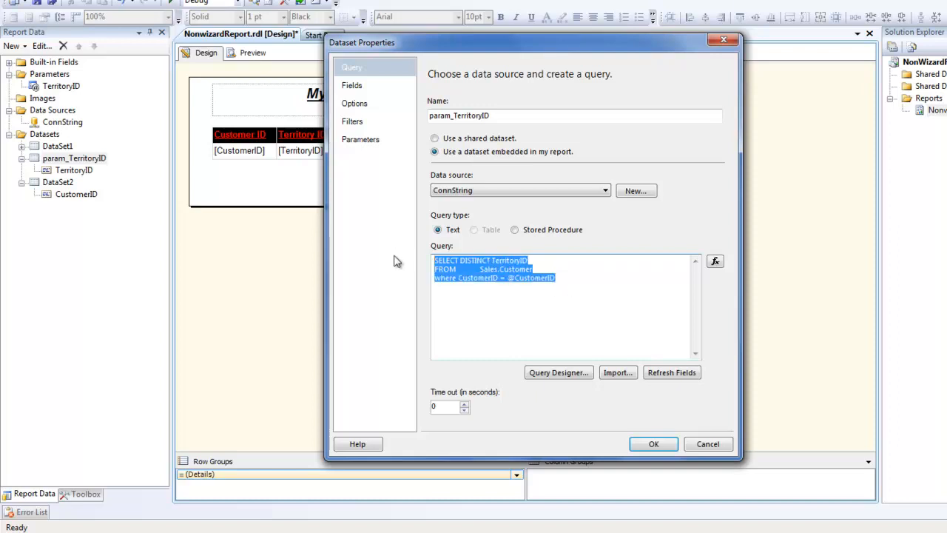
pyautogui.click(657, 444)
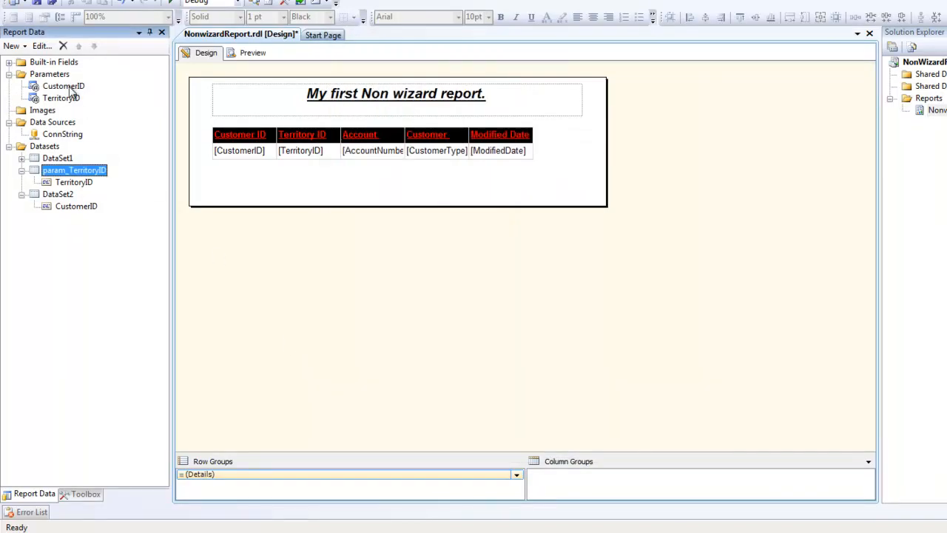
# - Set the CustomerID parameter's available values to come from a query on DataSet2
pyautogui.doubleClick(62, 86)
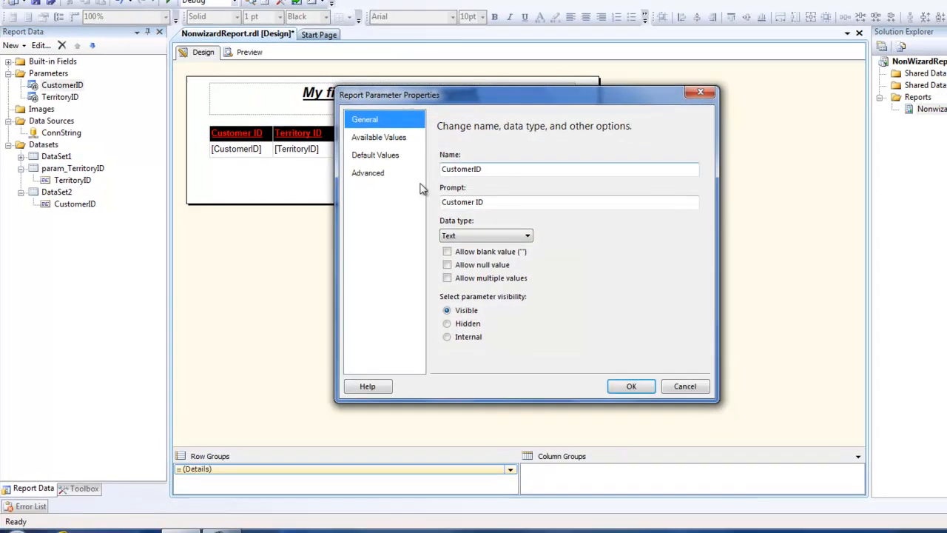
pyautogui.click(367, 132)
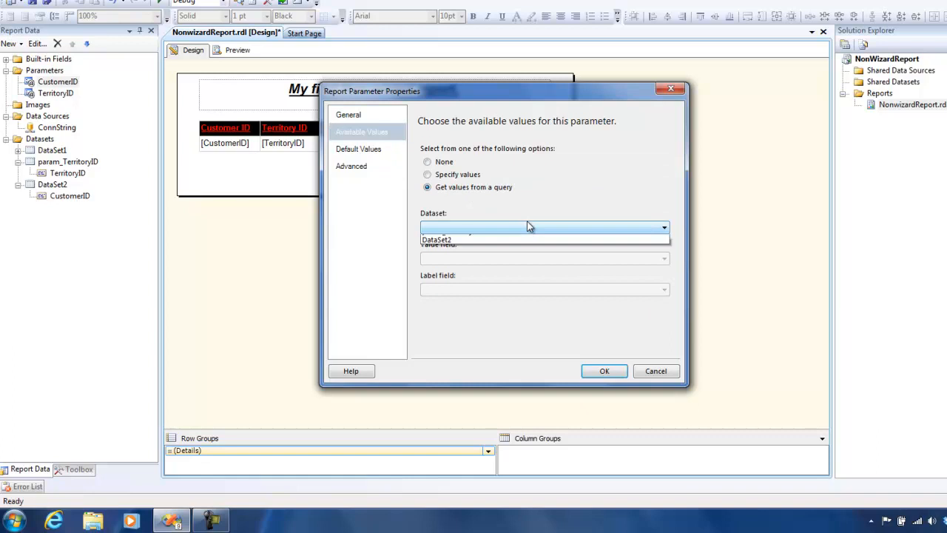
pyautogui.click(445, 238)
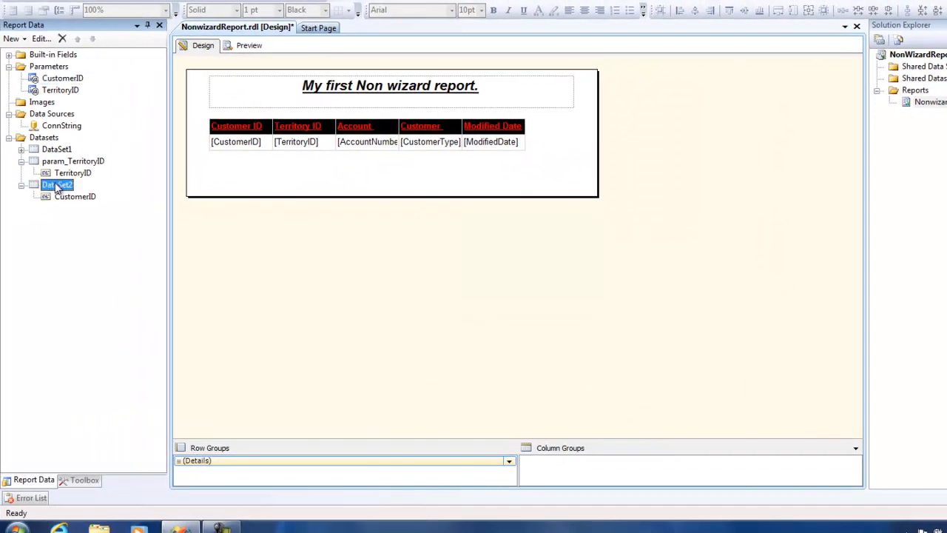
# - Rename DataSet2 to param_custID and save it
pyautogui.doubleClick(56, 184)
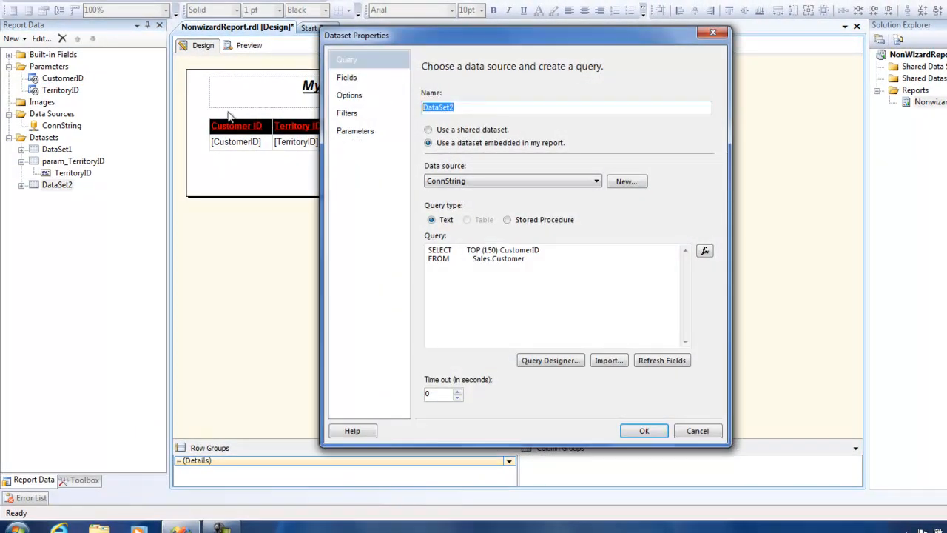
pyautogui.write('par')
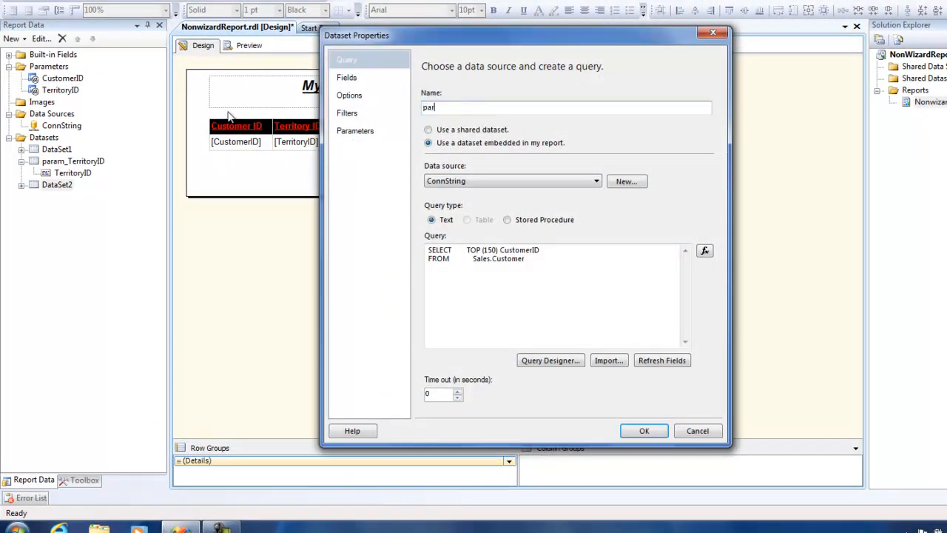
pyautogui.write('aram_custID')
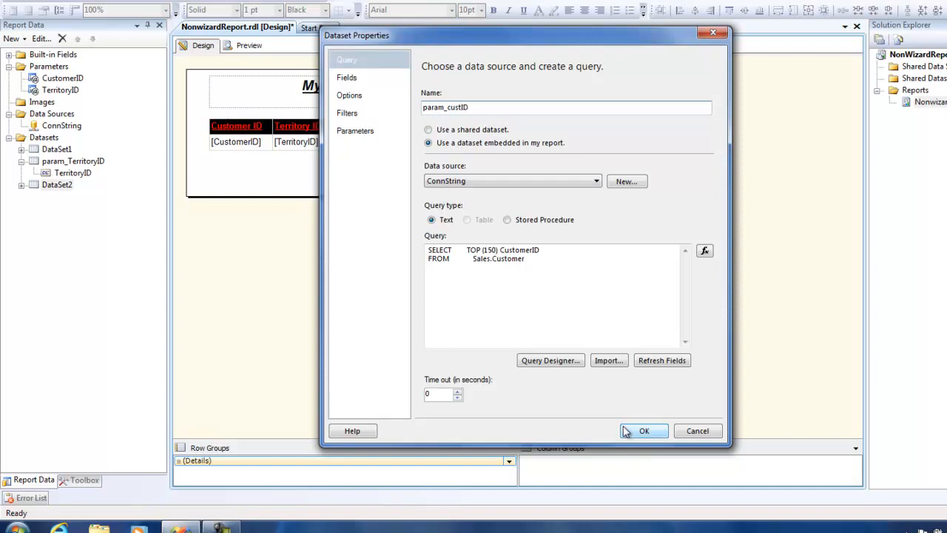
pyautogui.click(648, 431)
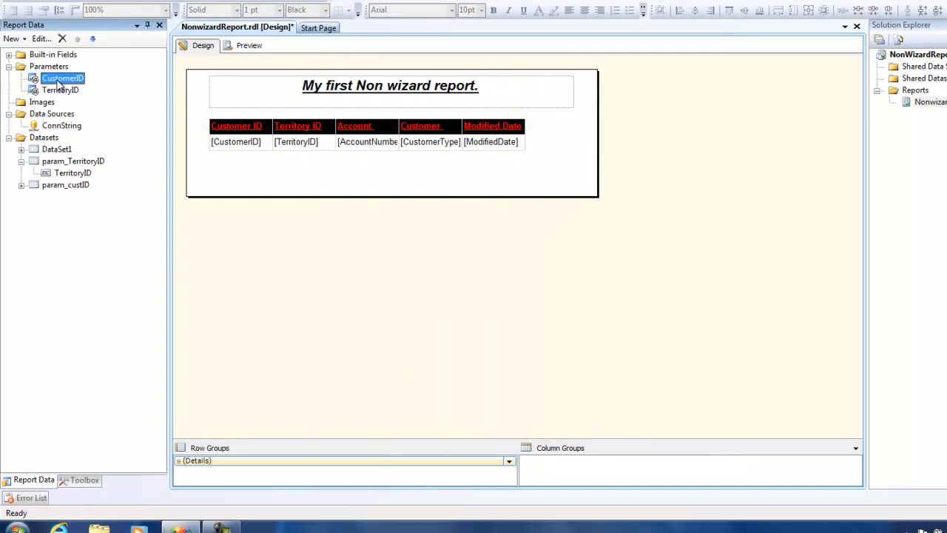
# - Point CustomerID's available values at param_custID with CustomerID as value and label
pyautogui.doubleClick(56, 77)
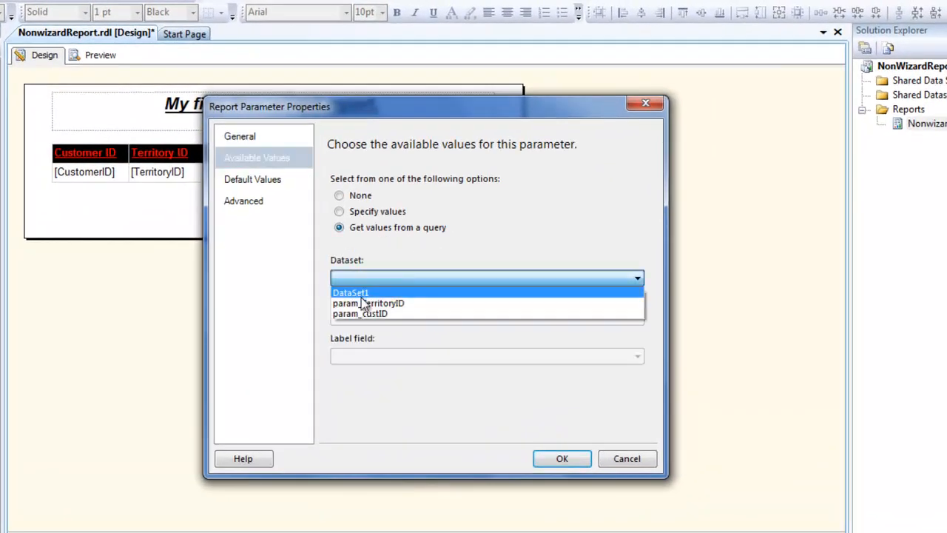
pyautogui.click(360, 314)
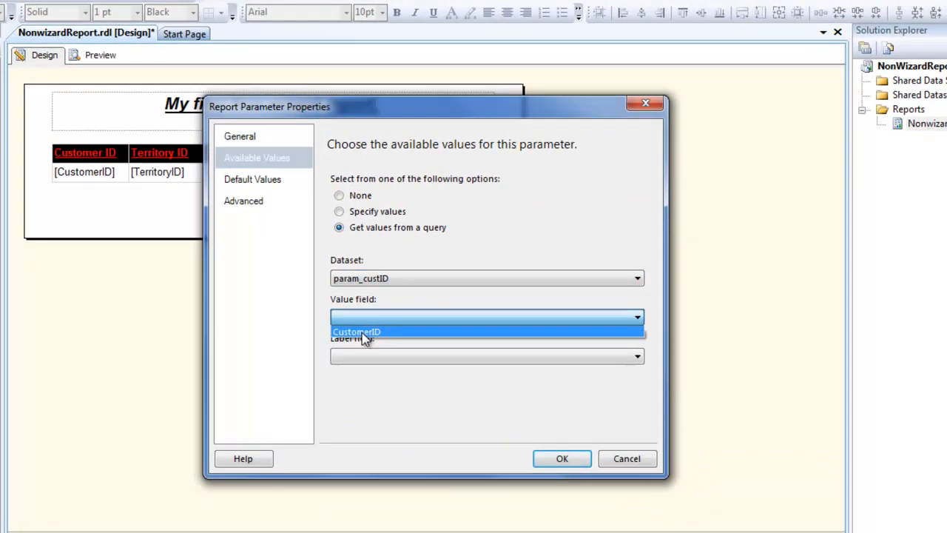
pyautogui.click(364, 332)
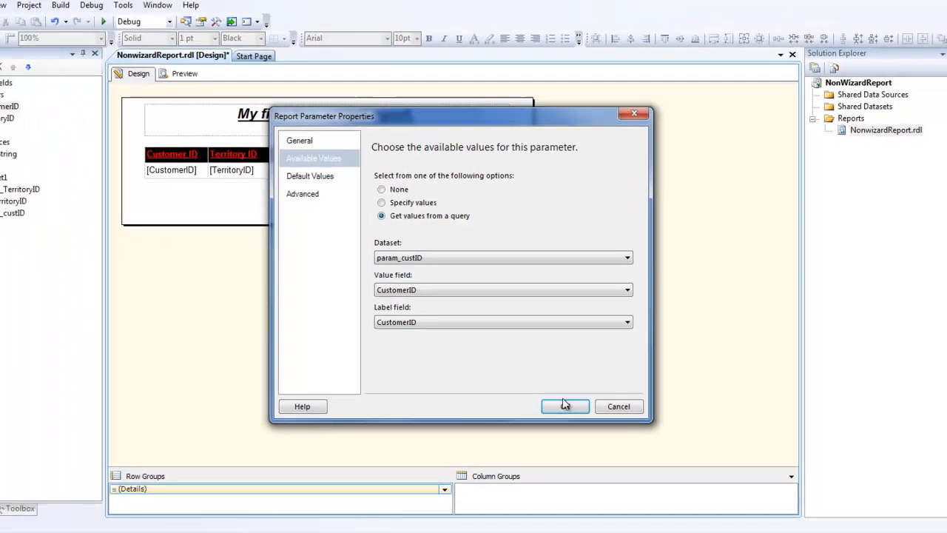
pyautogui.click(565, 405)
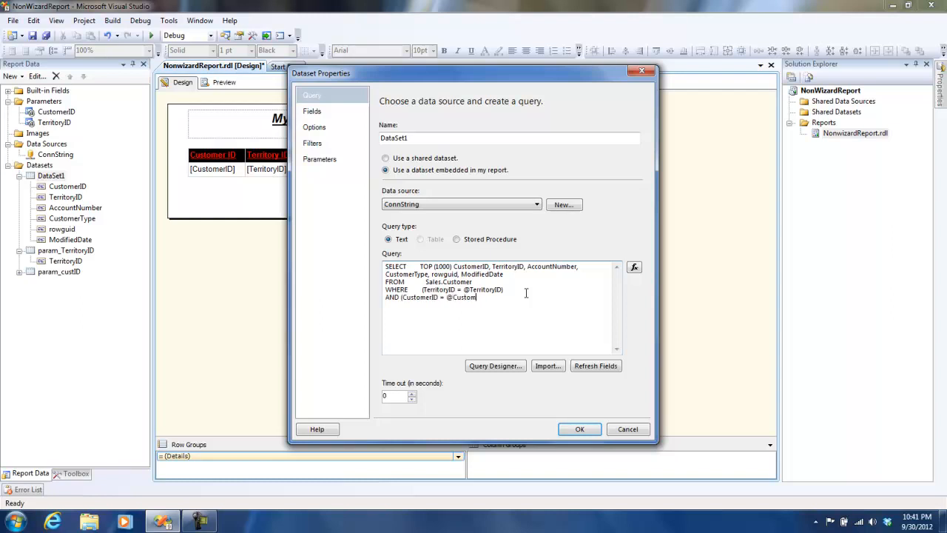
pyautogui.write('erID')
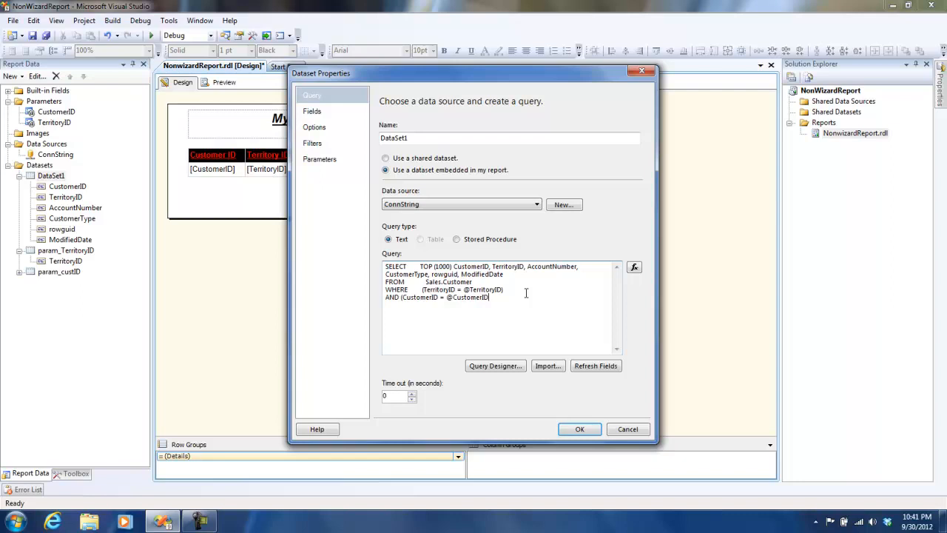
pyautogui.click(580, 427)
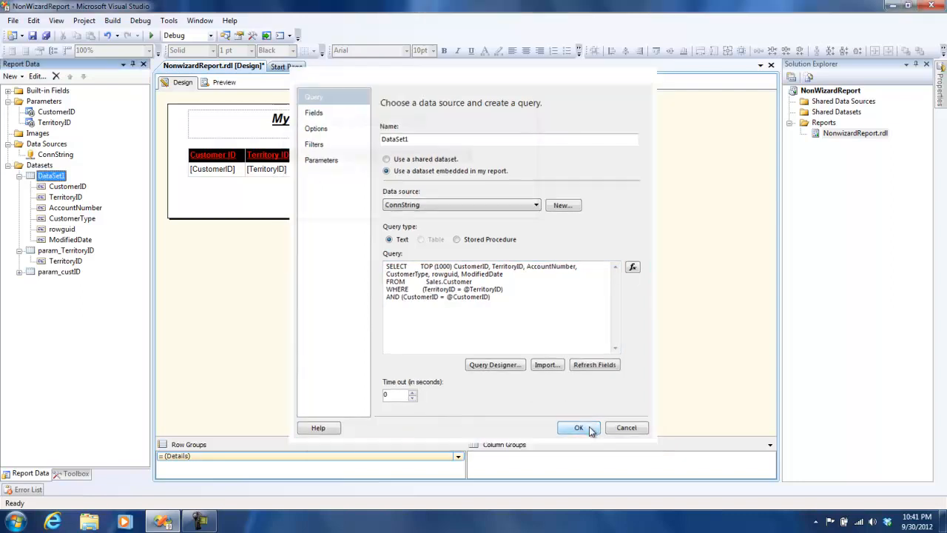
pyautogui.click(578, 427)
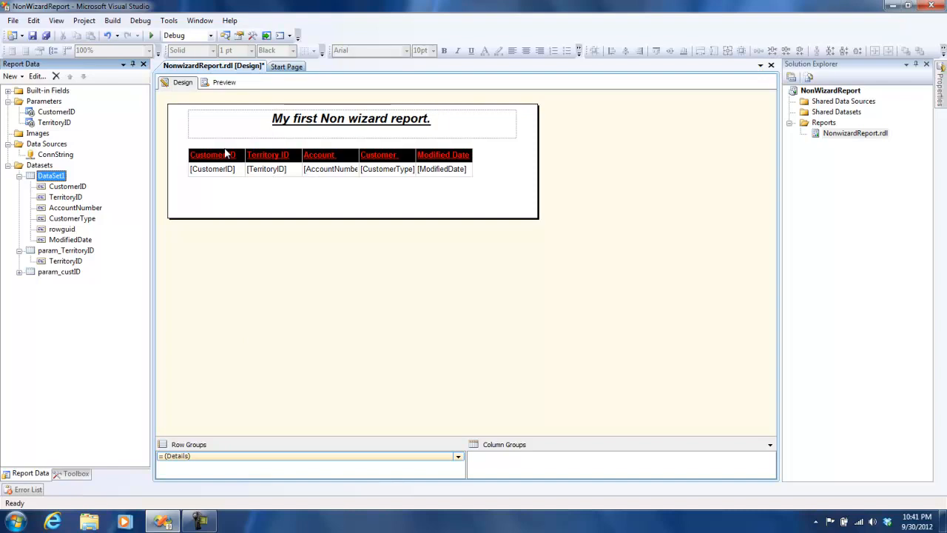
pyautogui.click(225, 83)
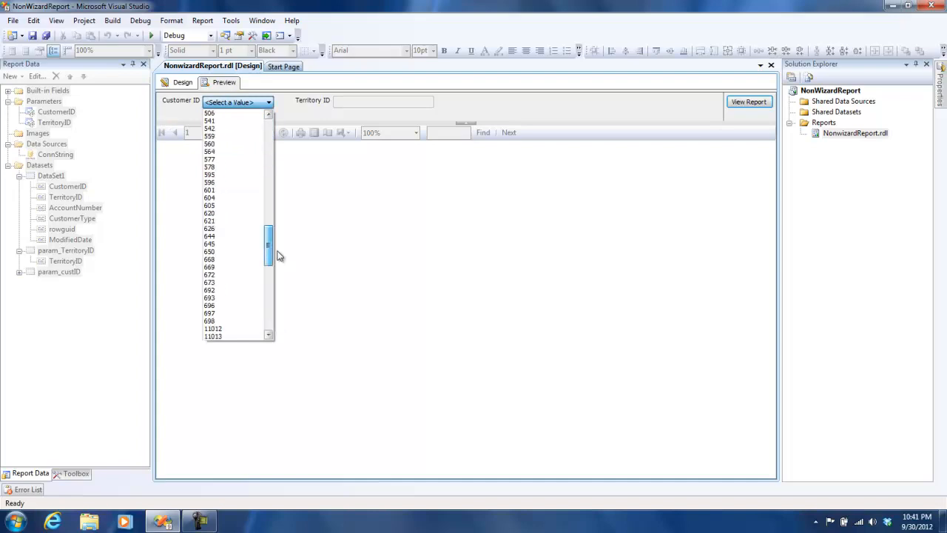
# - Run the report for Customer ID 7 in Territory 1, showing account AW00000007
pyautogui.scroll(-3)
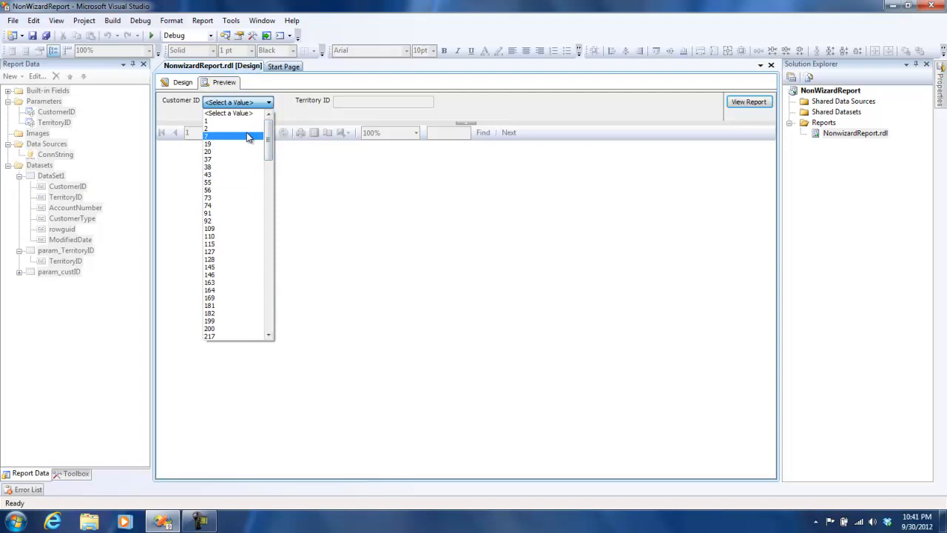
pyautogui.click(222, 136)
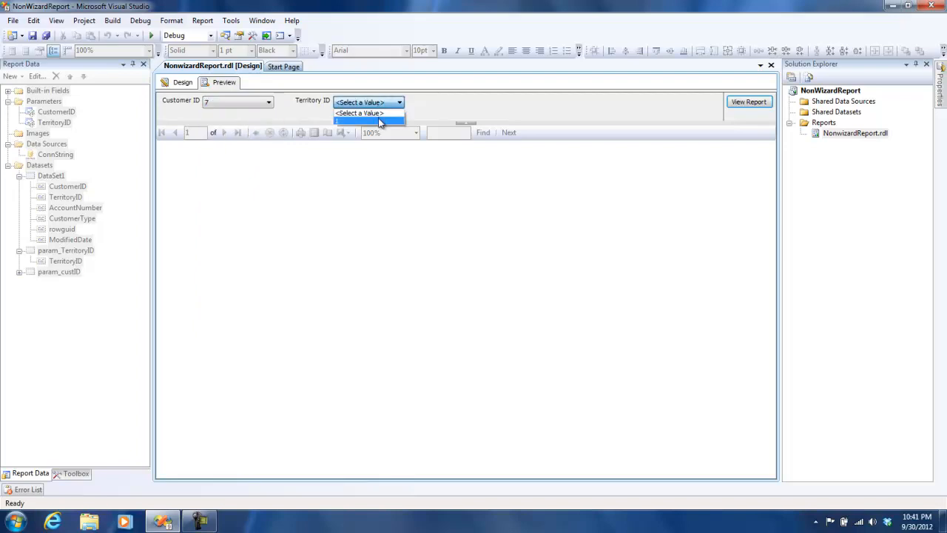
pyautogui.click(368, 120)
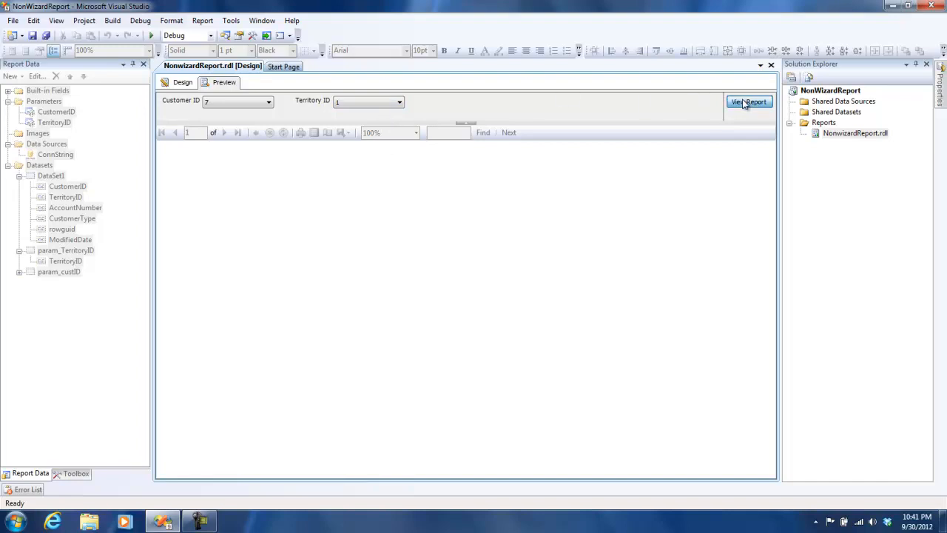
pyautogui.click(748, 100)
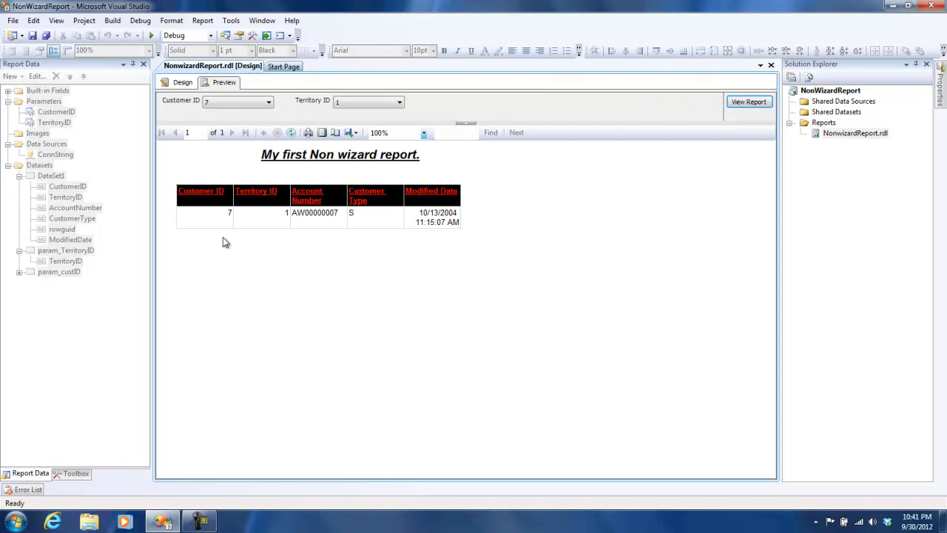
pyautogui.moveTo(281, 376)
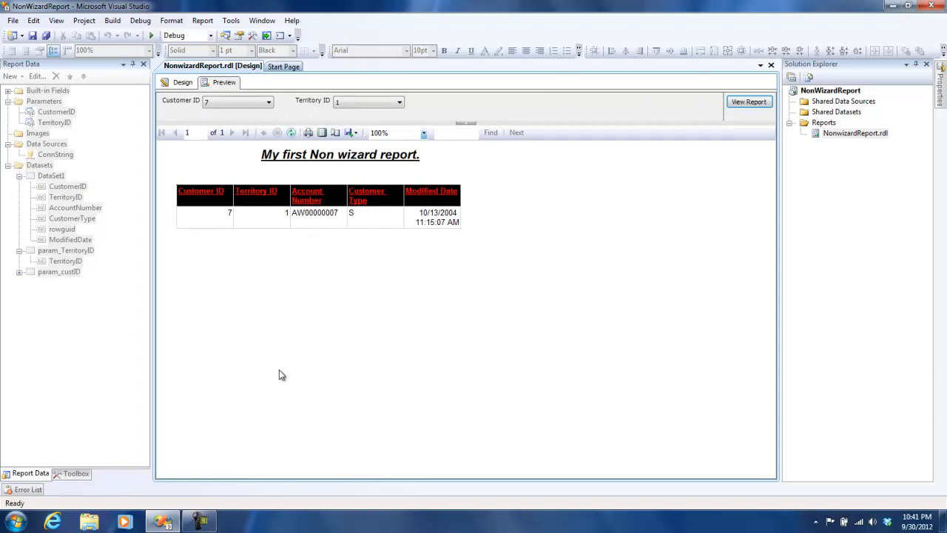
pyautogui.moveTo(430, 418)
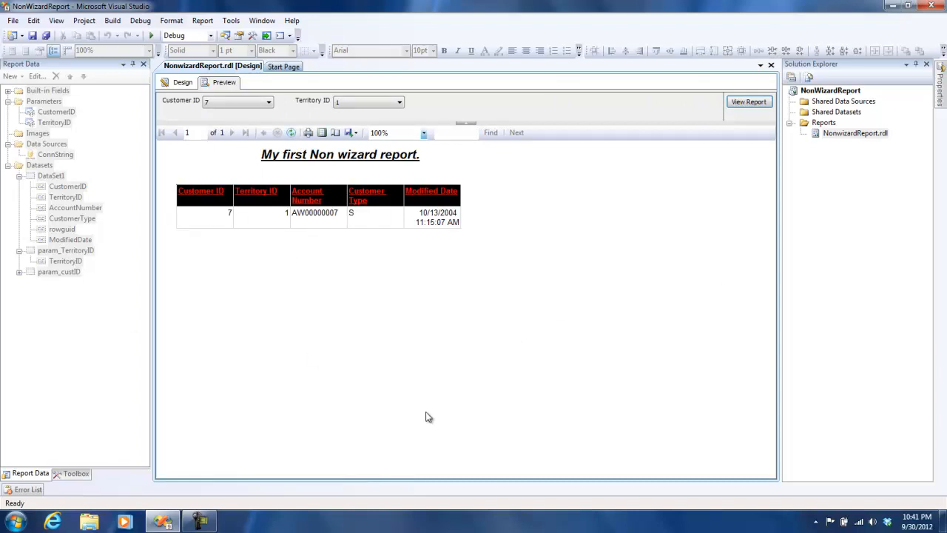
pyautogui.moveTo(515, 148)
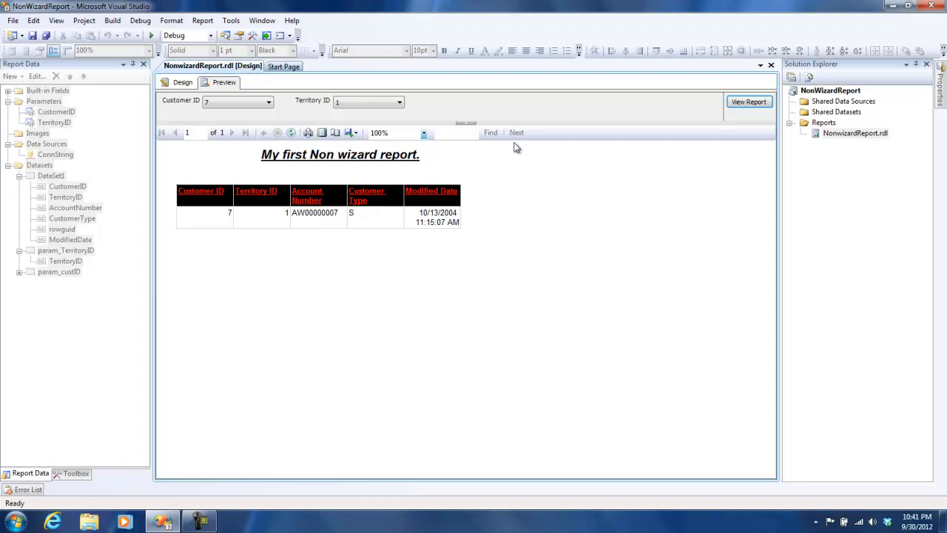
pyautogui.moveTo(728, 133)
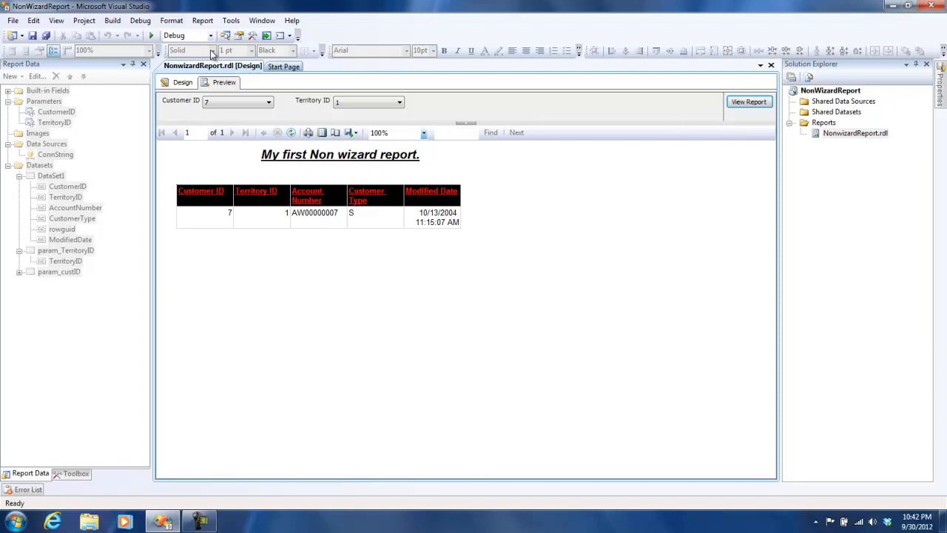
# - Leave the preview and return to the report's table layout
pyautogui.click(182, 83)
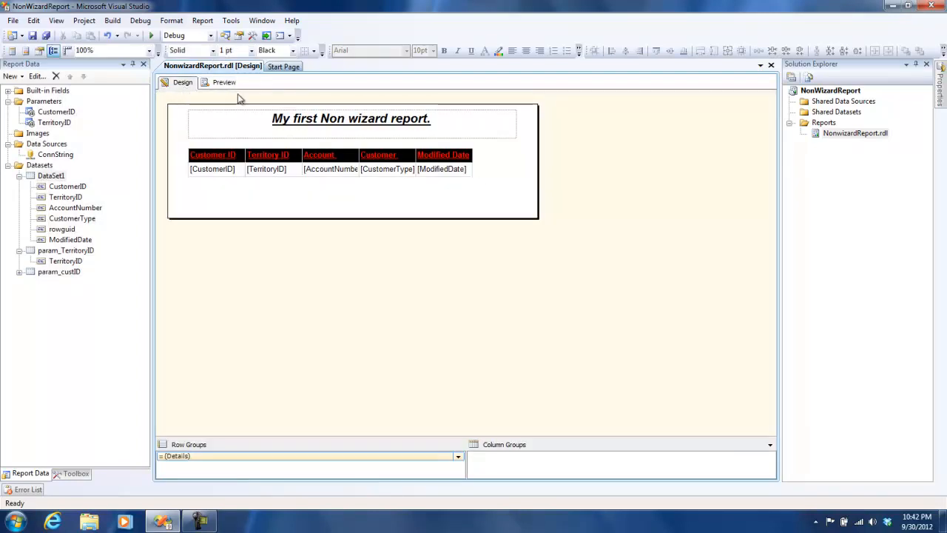
# - Set the CustomerID parameter's available values to None and return to the report preview
pyautogui.doubleClick(56, 111)
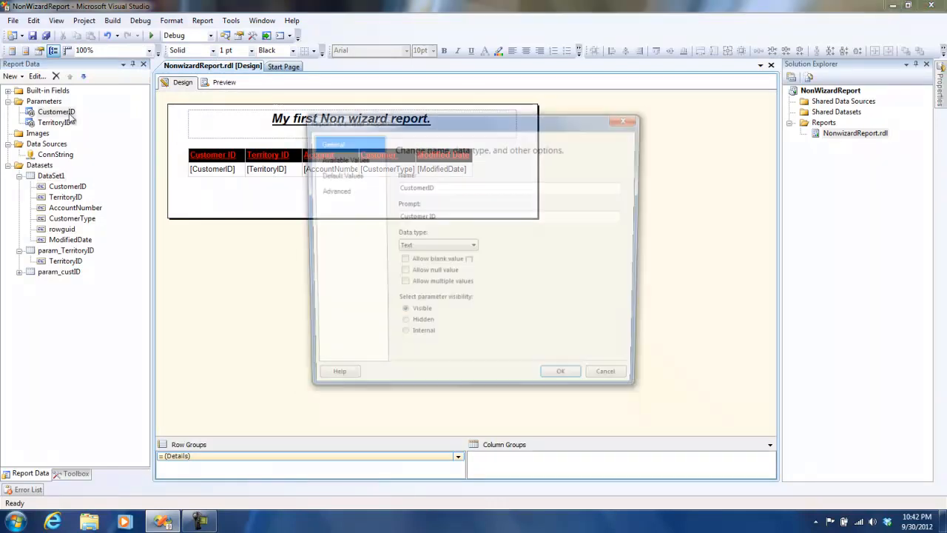
pyautogui.click(341, 159)
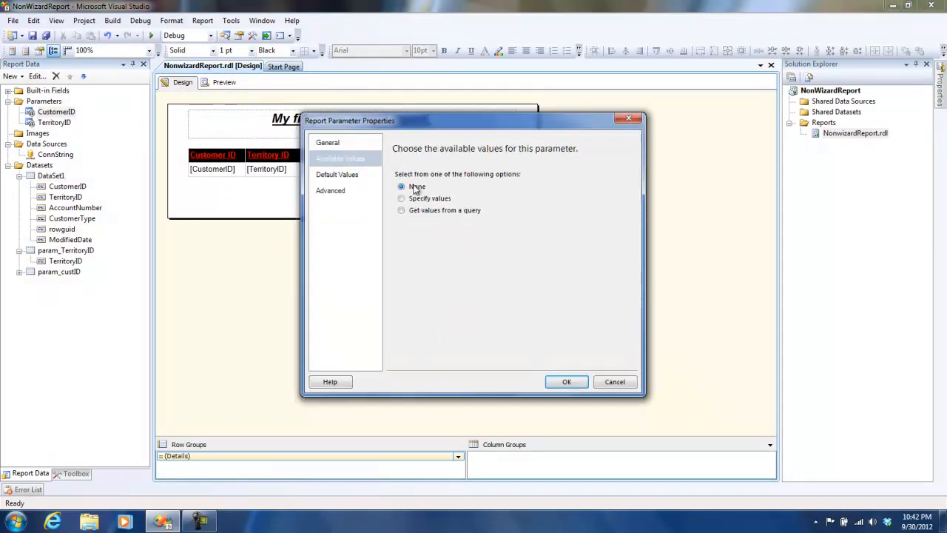
pyautogui.click(565, 382)
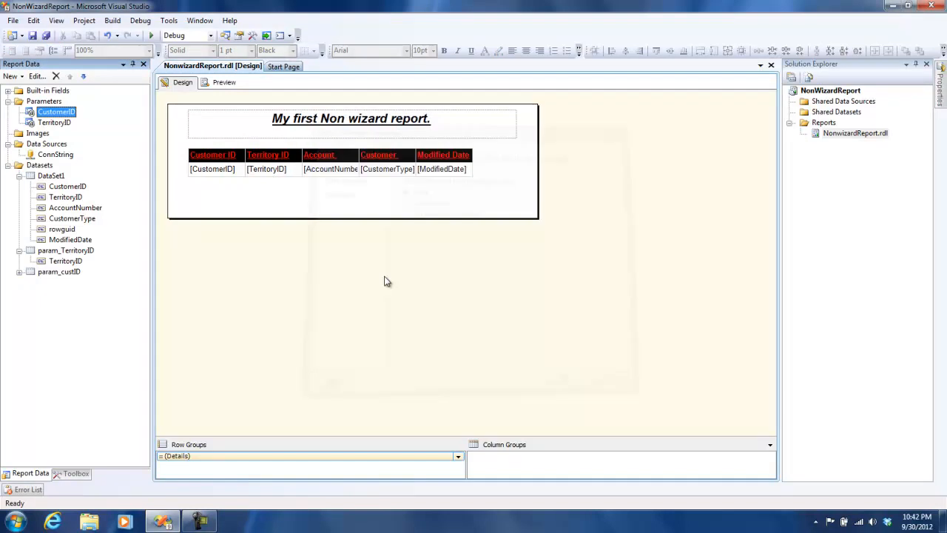
pyautogui.click(224, 83)
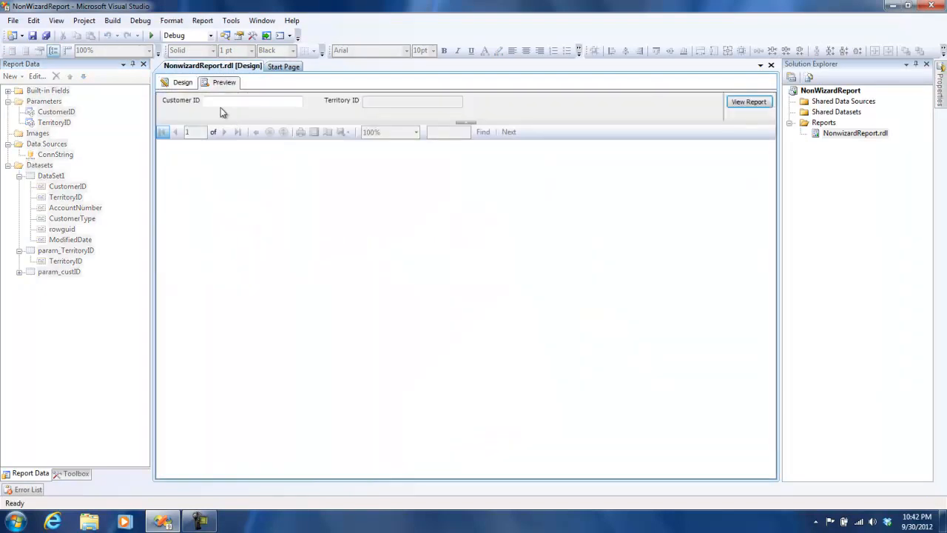
# - Enter Customer ID 3, choose Territory ID 4 and run the report to show account AW00000003
pyautogui.write('3')
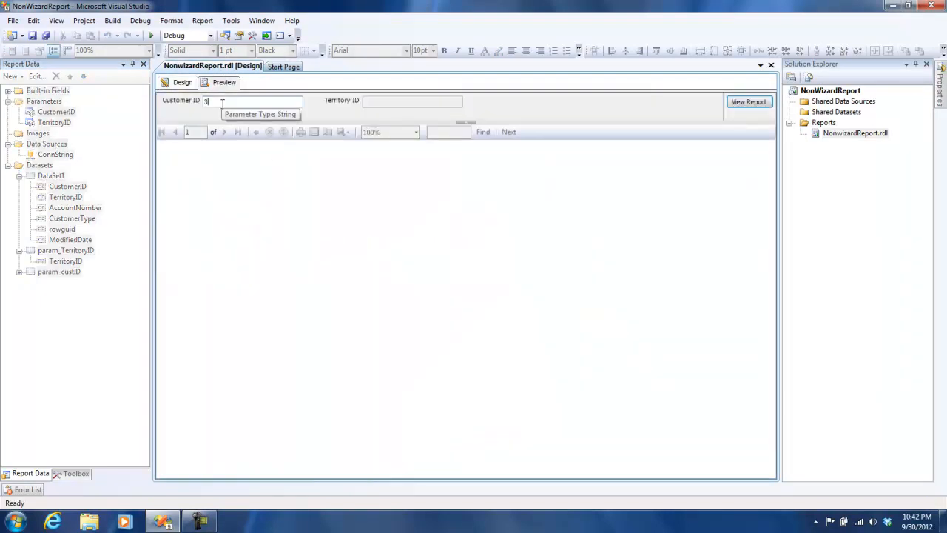
pyautogui.moveTo(620, 119)
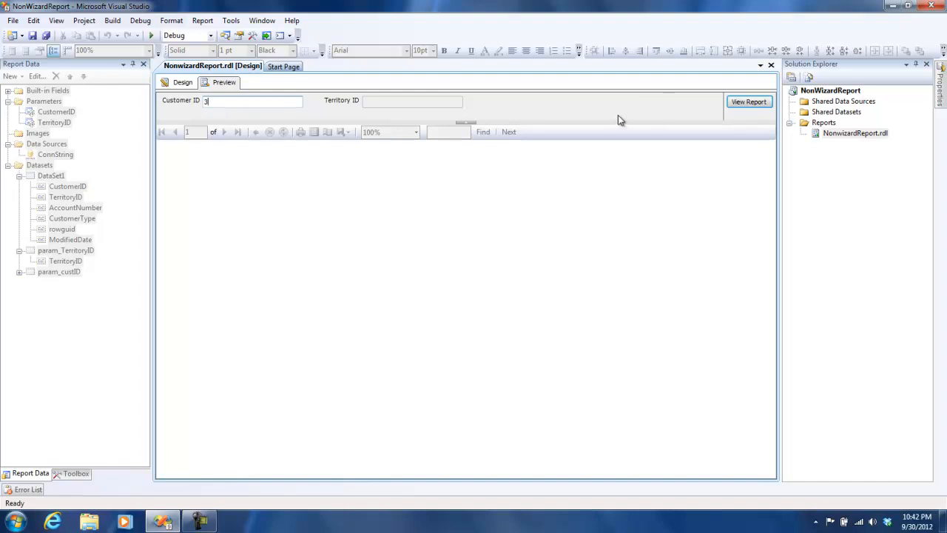
pyautogui.click(749, 101)
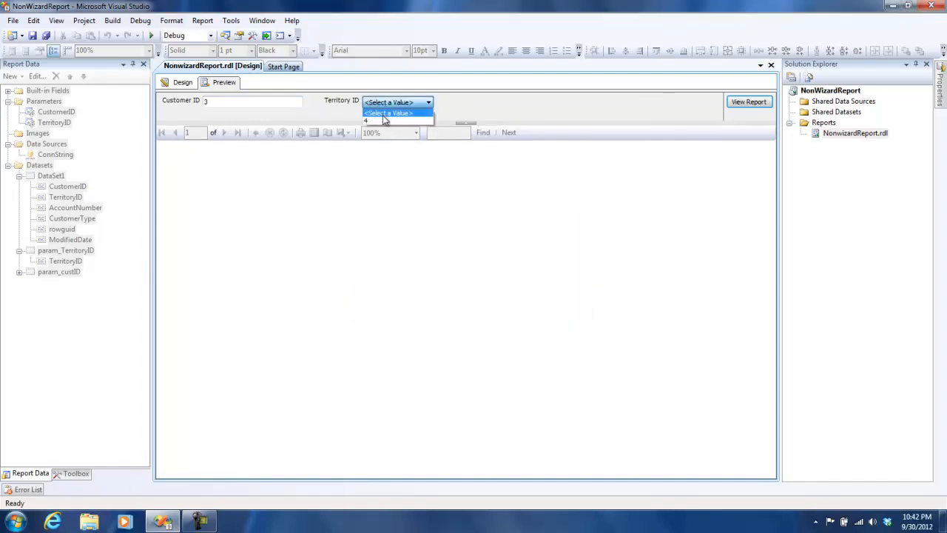
pyautogui.click(367, 120)
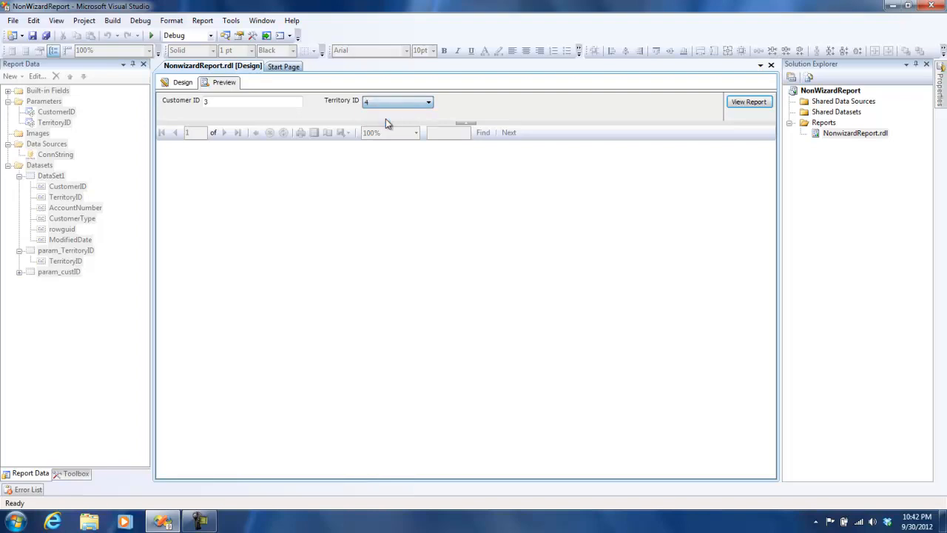
pyautogui.moveTo(593, 120)
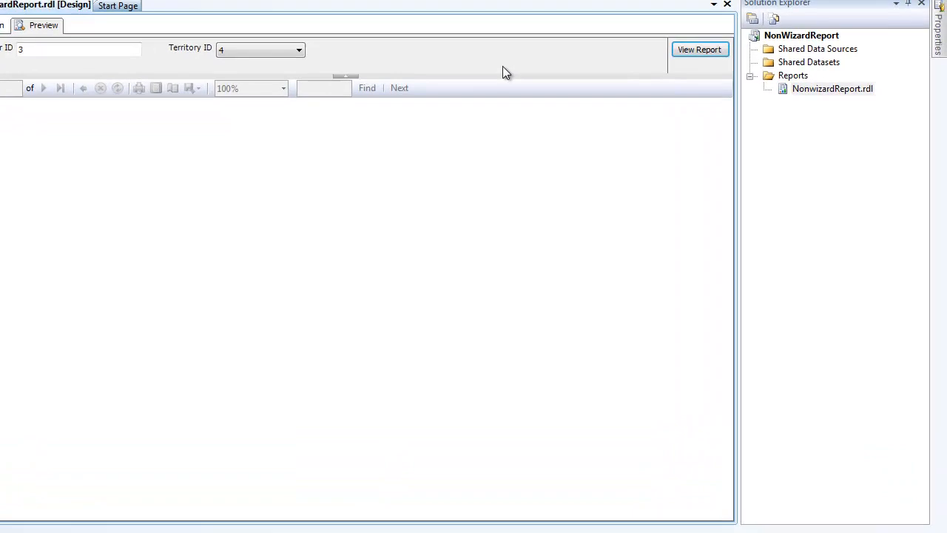
pyautogui.click(700, 49)
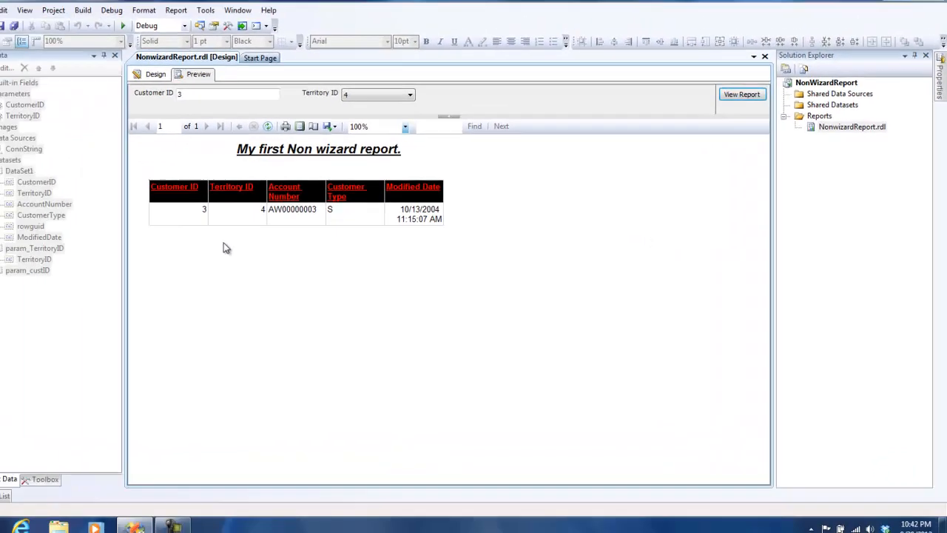